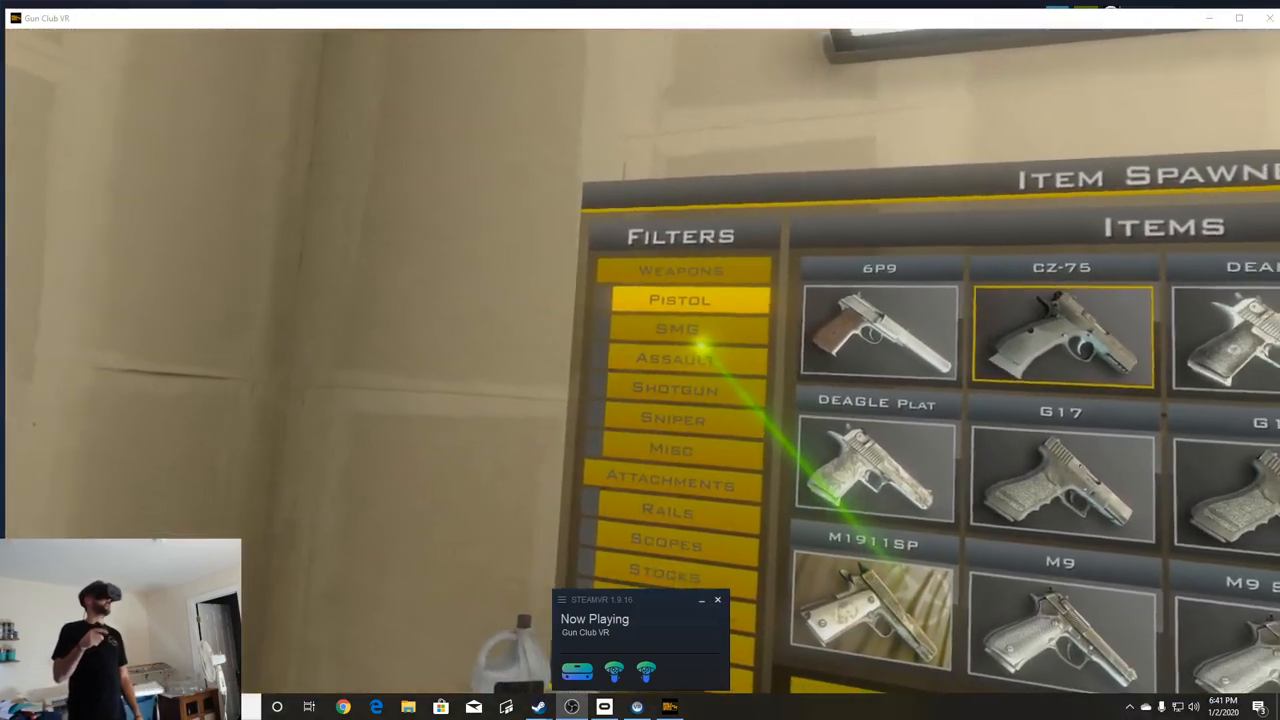
Browse the spawner's SMG, shotgun, assault rifle and pistol weapon lists.
click(679, 328)
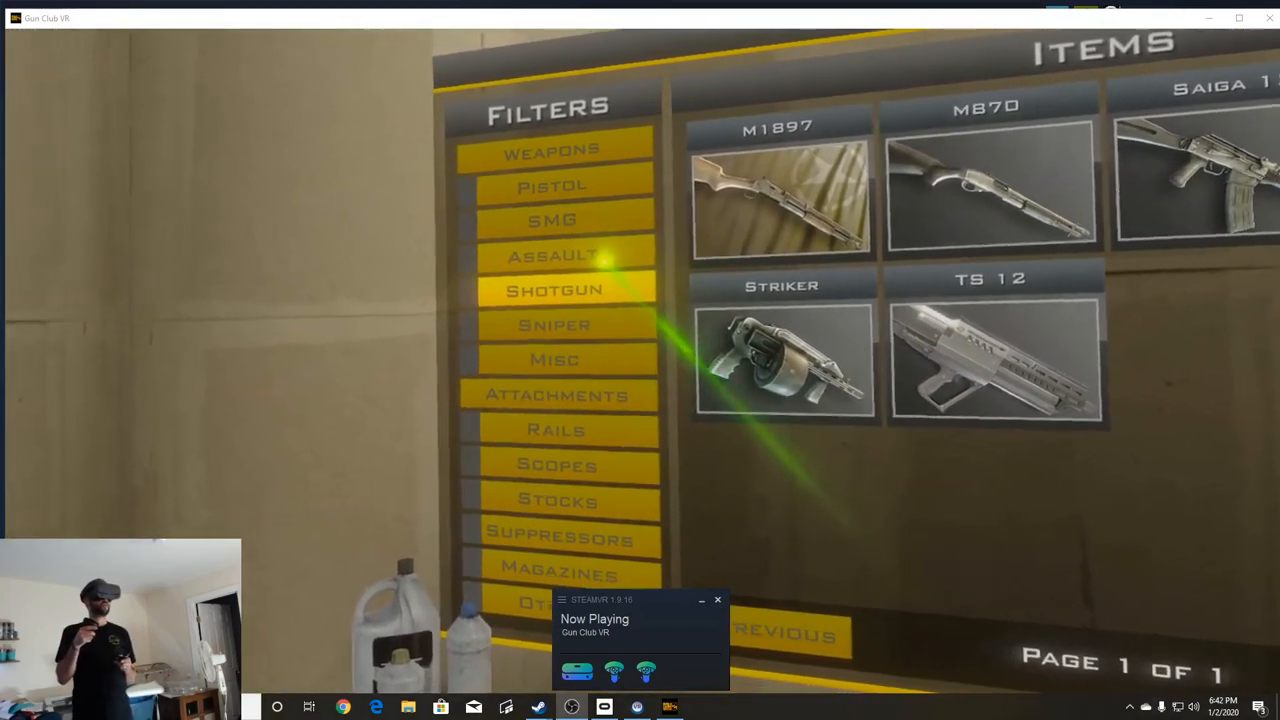
click(555, 256)
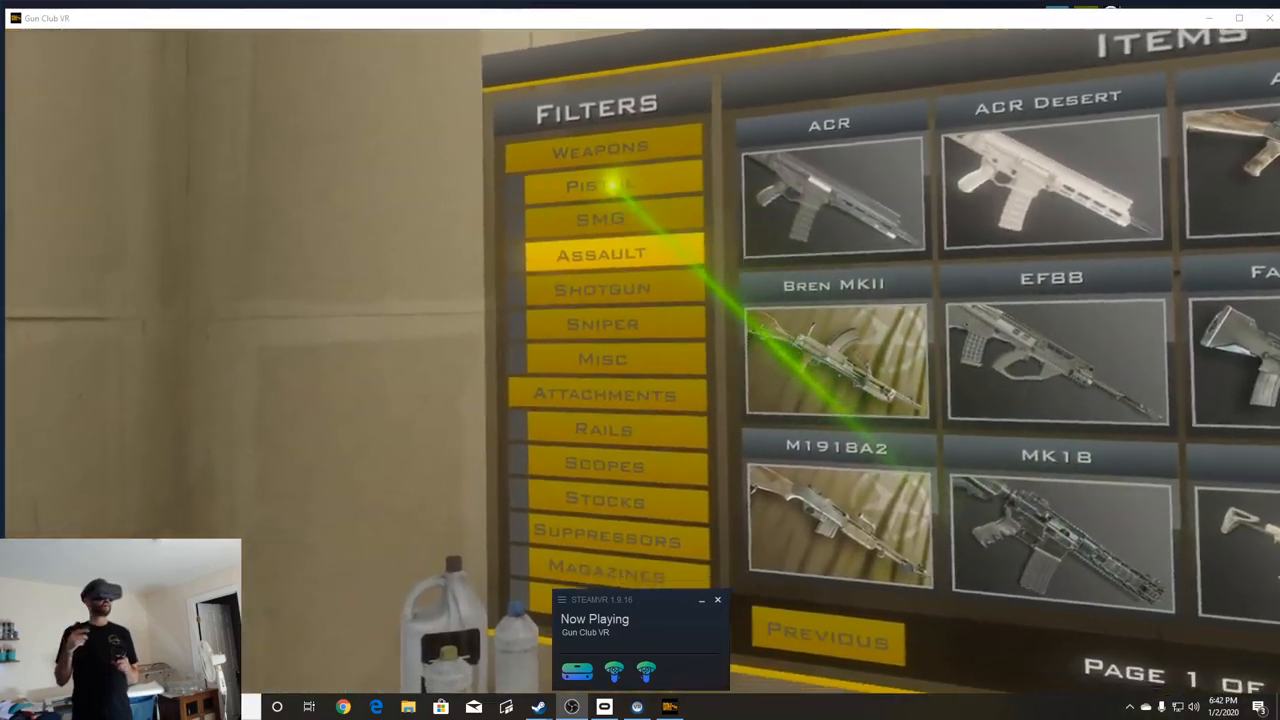
click(603, 323)
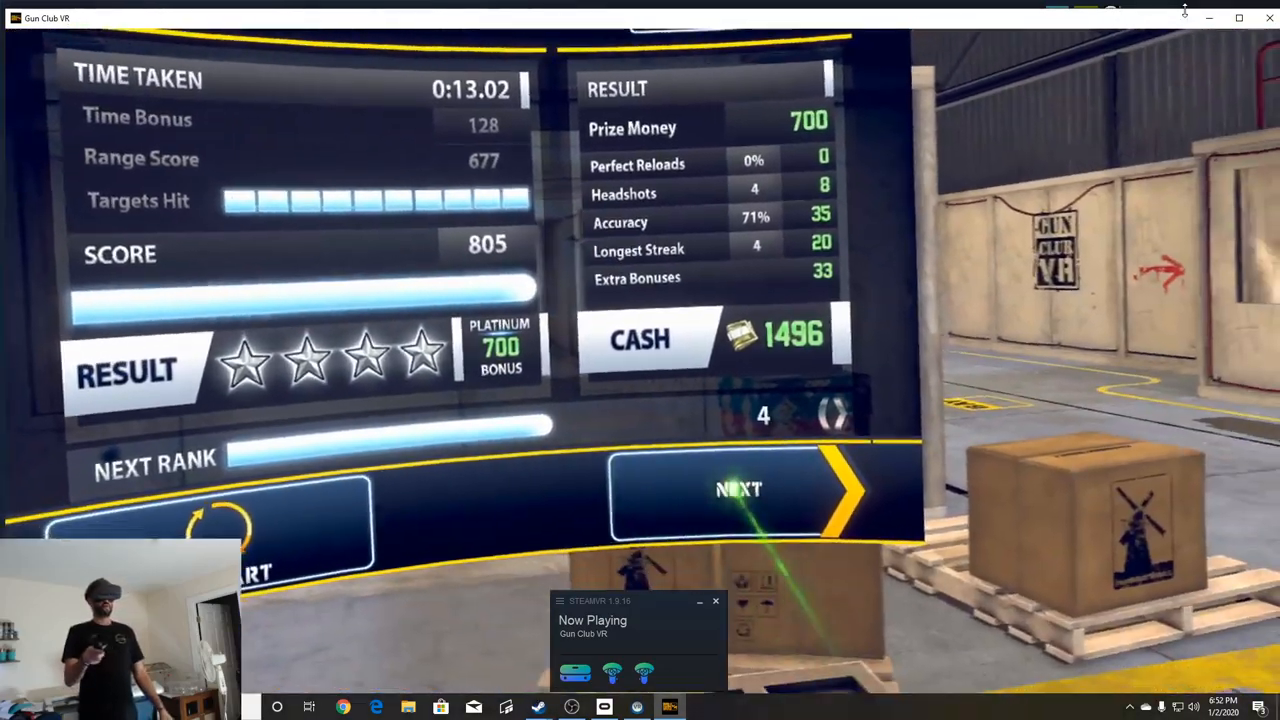
Select NEXT on the 805-point results screen to return to the range map.
click(739, 489)
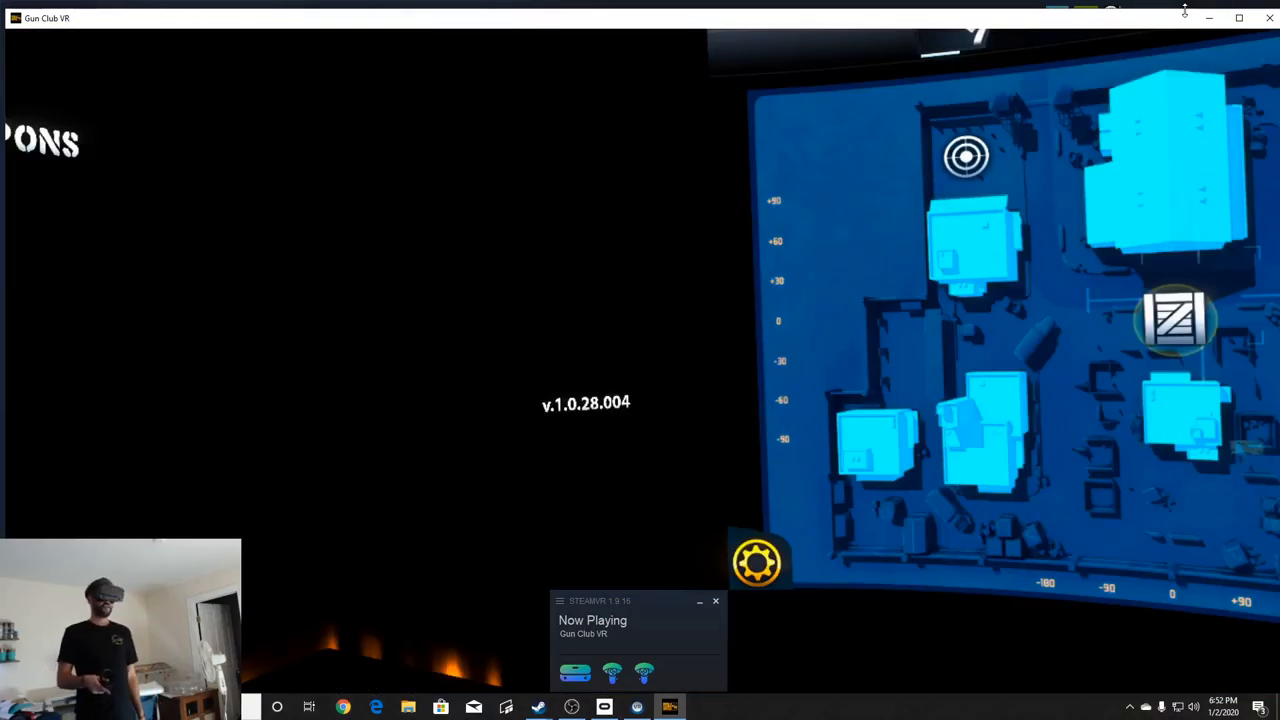